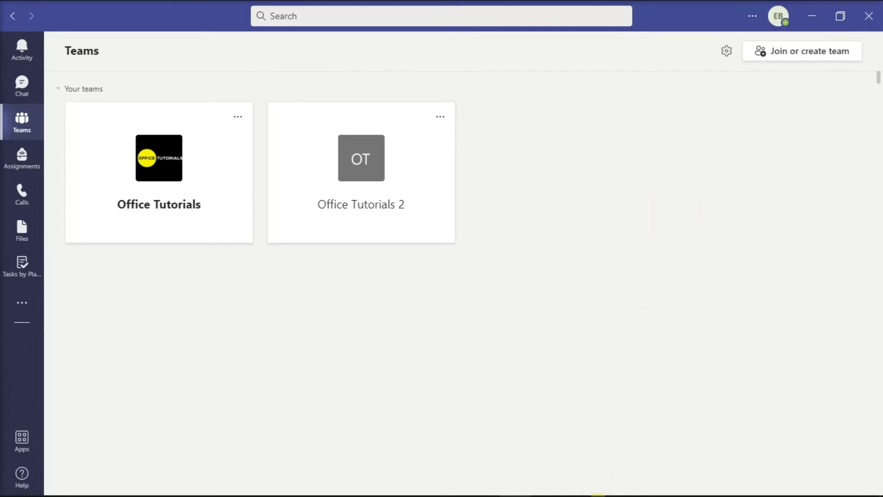
pyautogui.moveTo(547, 483)
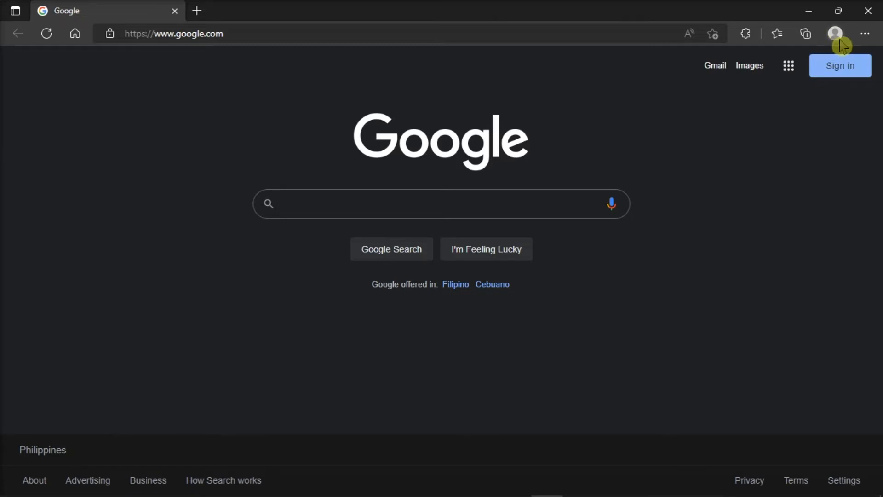
# Open Manage profile settings from the toolbar profile menu.
pyautogui.click(835, 34)
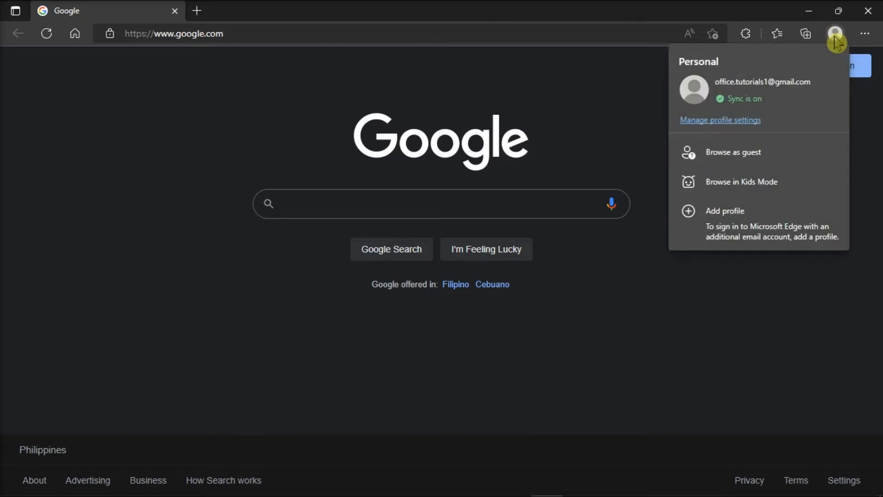
pyautogui.moveTo(822, 50)
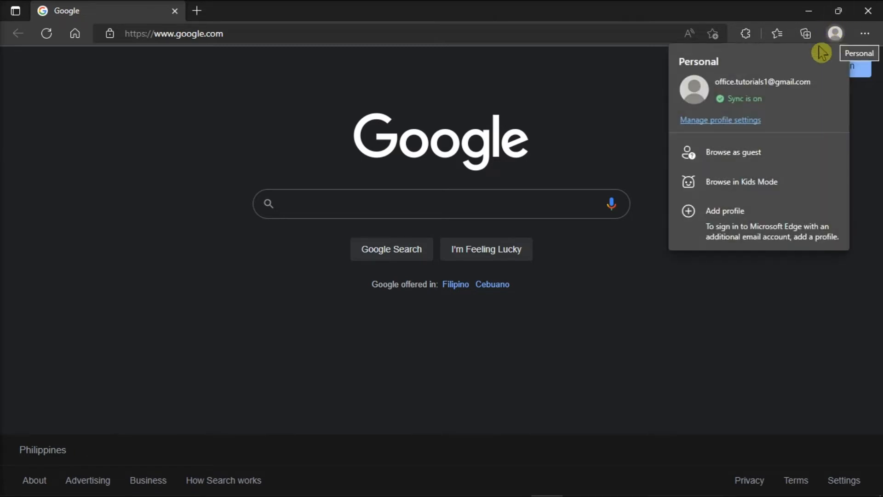
pyautogui.click(720, 120)
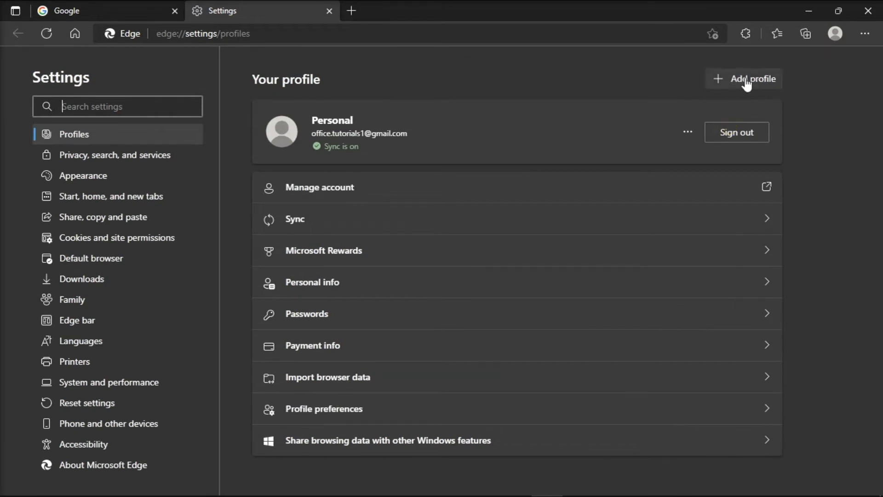
# Add a new Edge browser profile and confirm its creation.
pyautogui.click(750, 78)
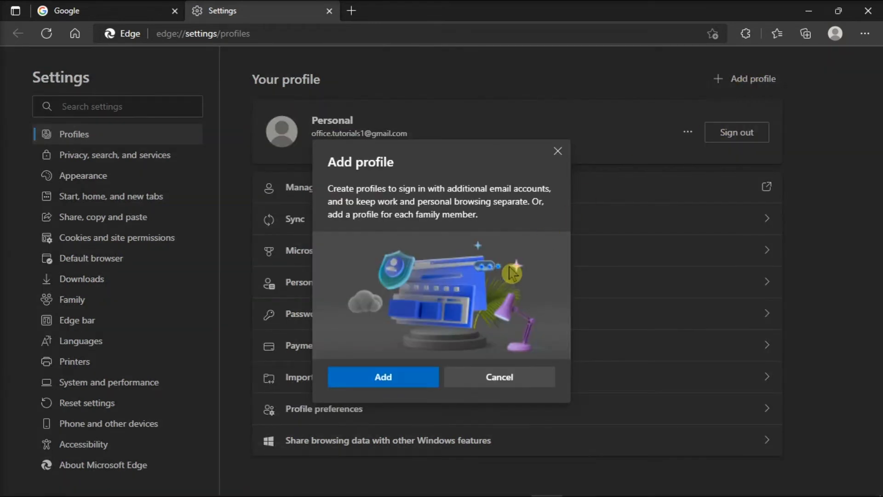
pyautogui.click(383, 377)
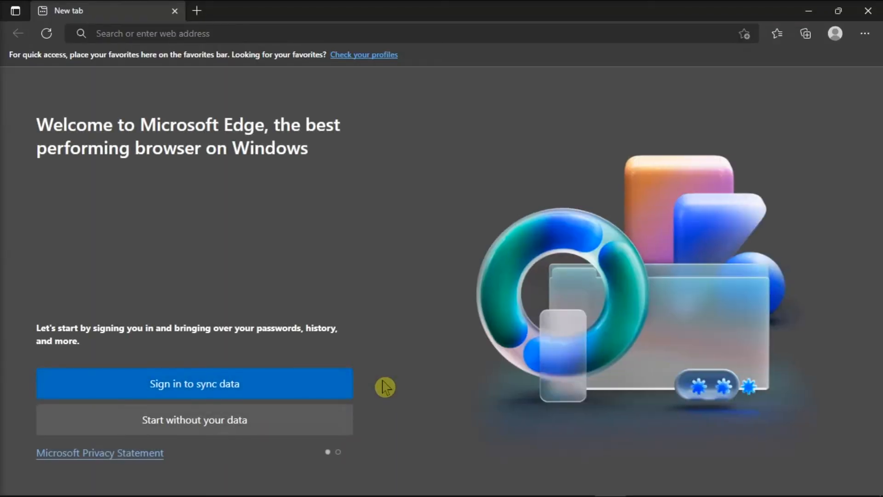
# Skip sign-in with 'Start without your data' and enter 'teams' in the address bar.
pyautogui.click(193, 383)
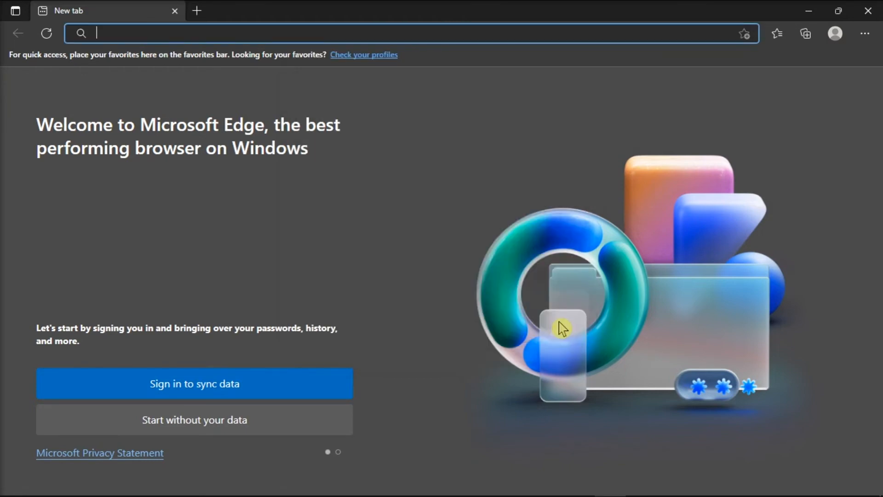
pyautogui.click(193, 419)
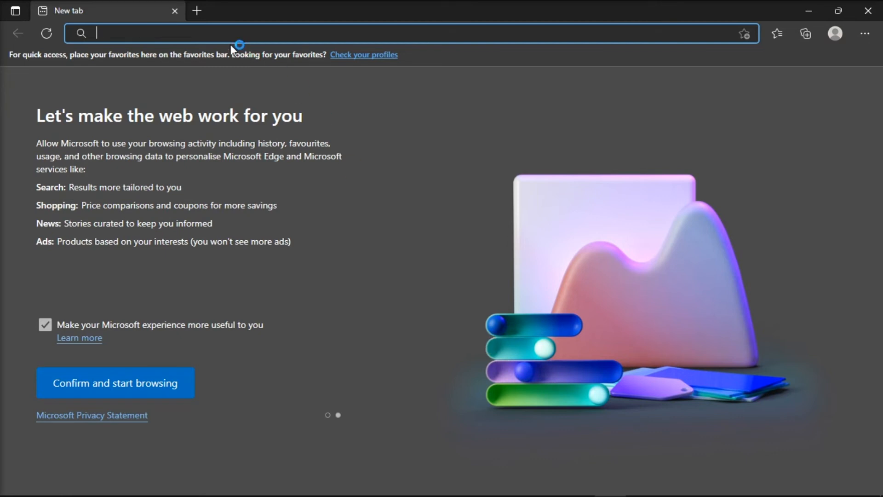
pyautogui.write('teams.live.com/_')
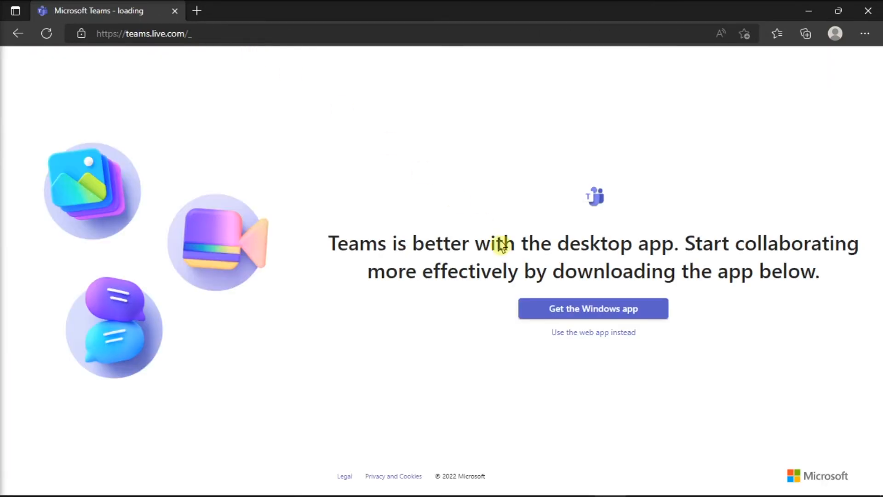
# Choose 'Use the web app instead' on teams.live.com.
pyautogui.click(593, 332)
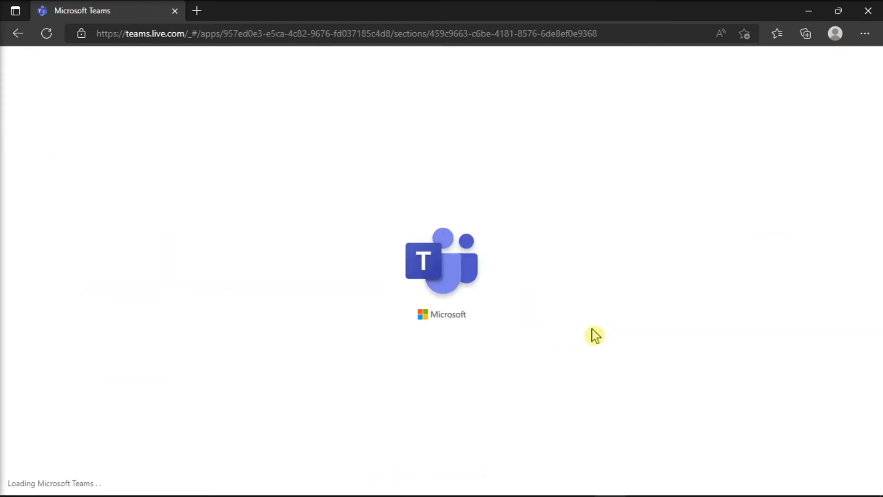